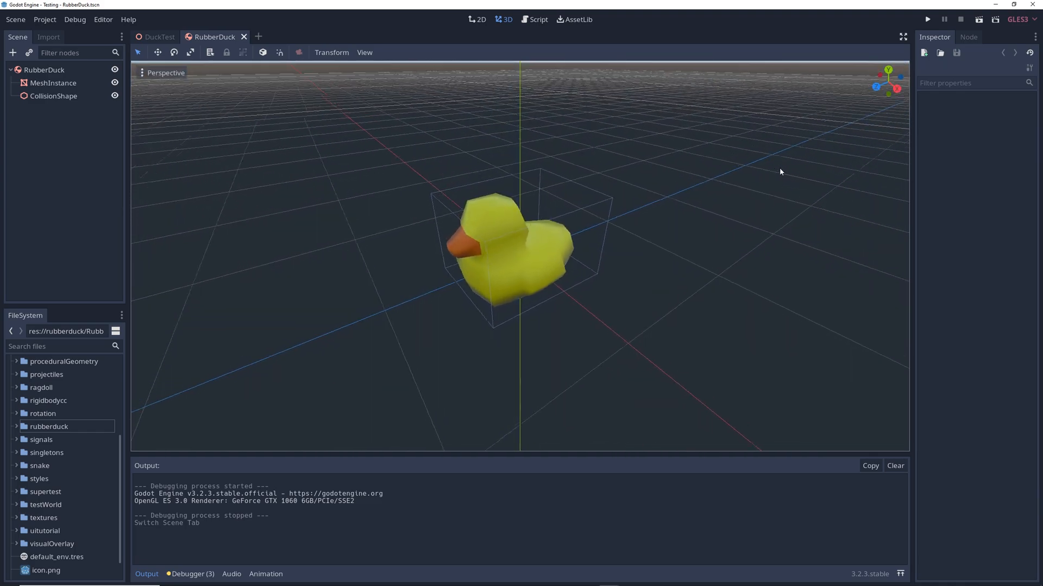
# - Select the RubberDuck scene's MeshInstance node to show its 0.2 scale in the Inspector
pyautogui.click(54, 82)
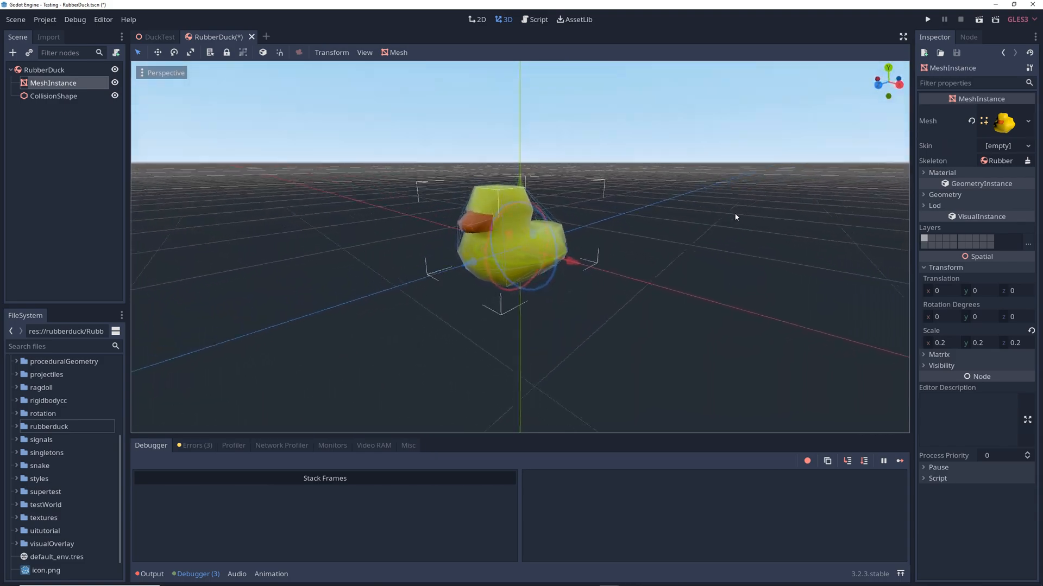
# - Run the DuckTest scene, stop it, and run again to view the MultiMeshInstance duck cube
pyautogui.click(927, 18)
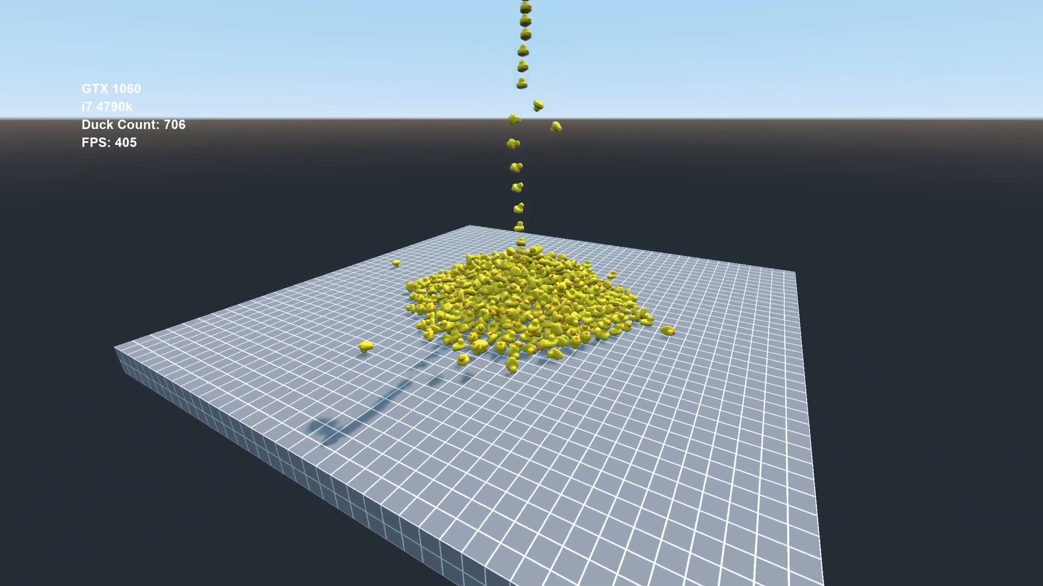
pyautogui.click(942, 18)
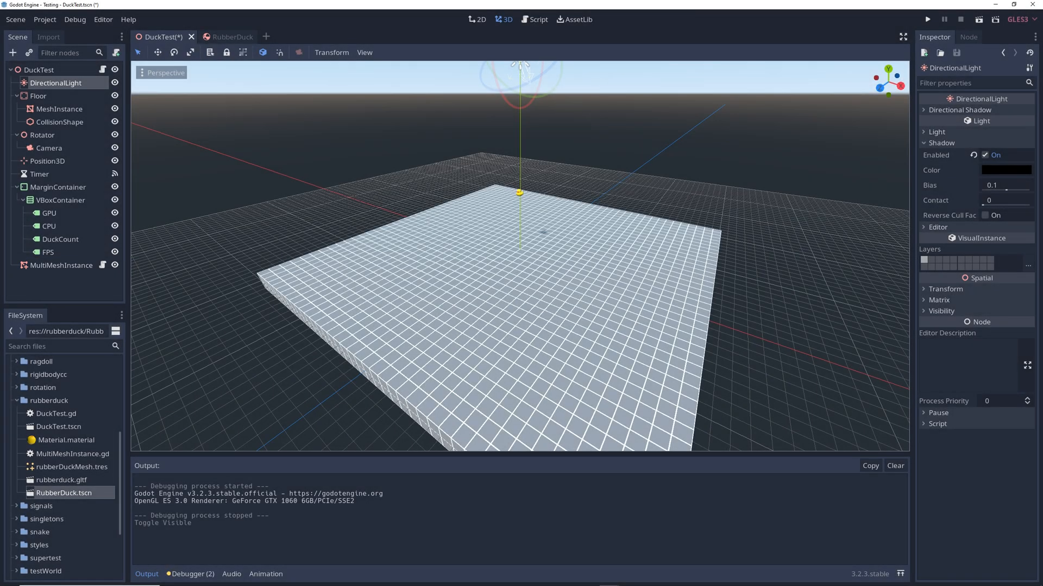
pyautogui.click(927, 18)
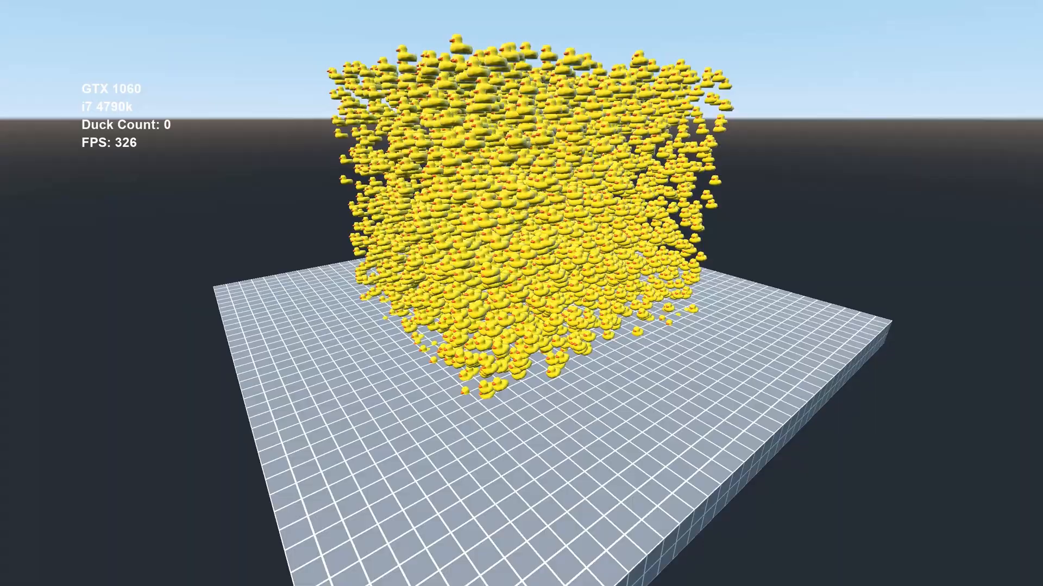